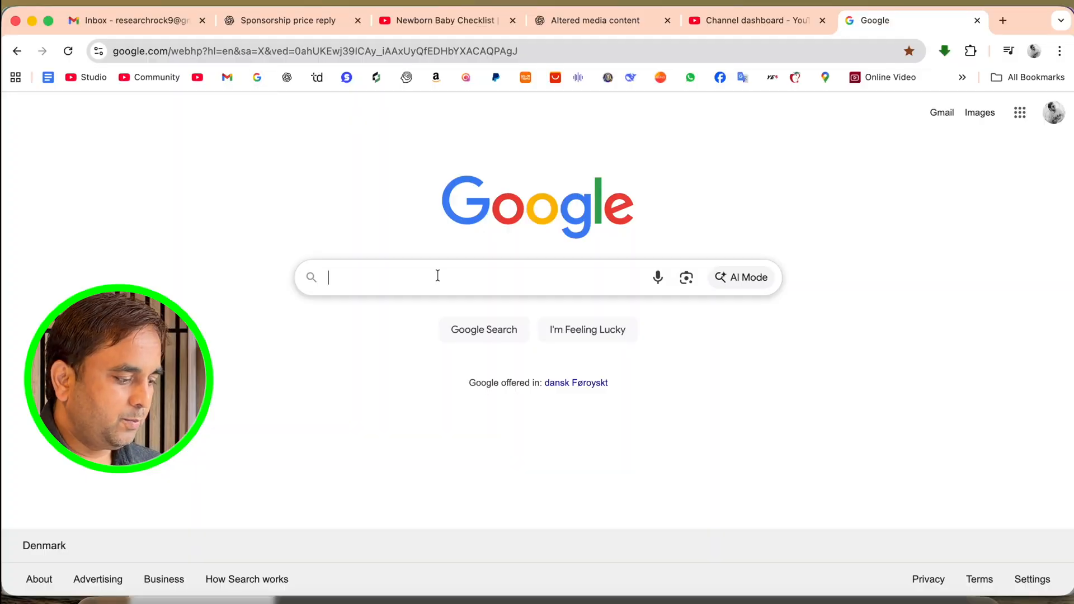
# Search Google for "Zoho Office Suite" to find Zoho's official suite page.
pyautogui.write('Zoho Office Suite')
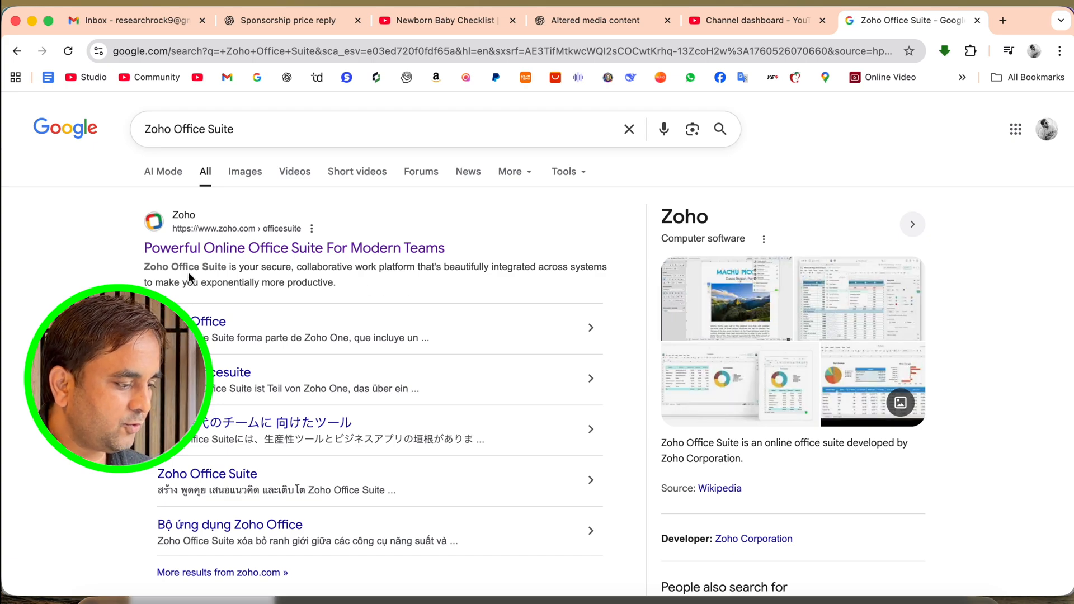
pyautogui.moveTo(311, 249)
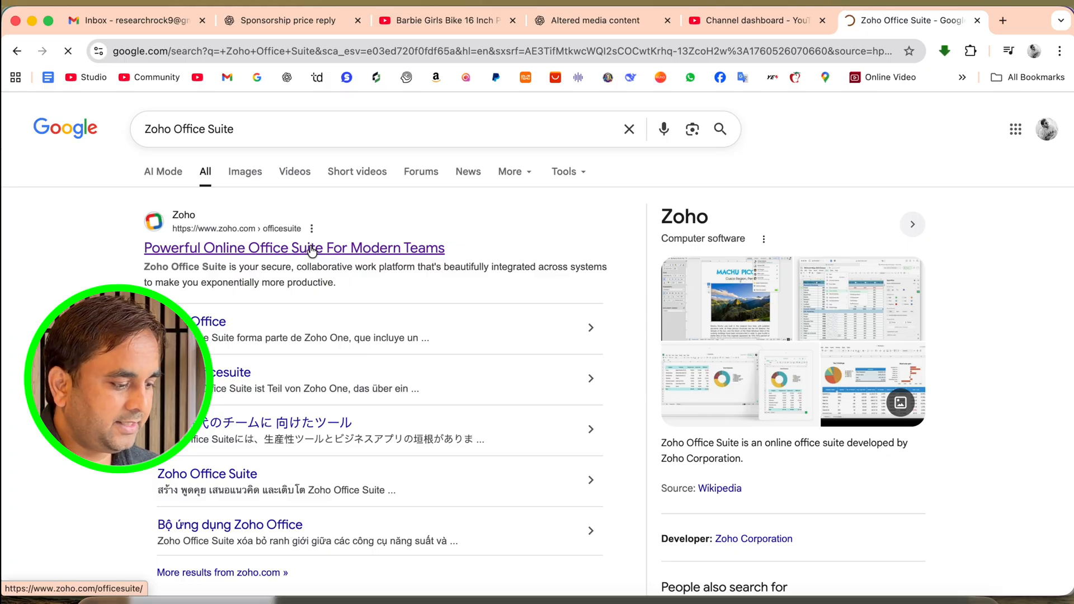
# Open the zoho.com Office Suite result and scroll down through the page.
pyautogui.click(293, 247)
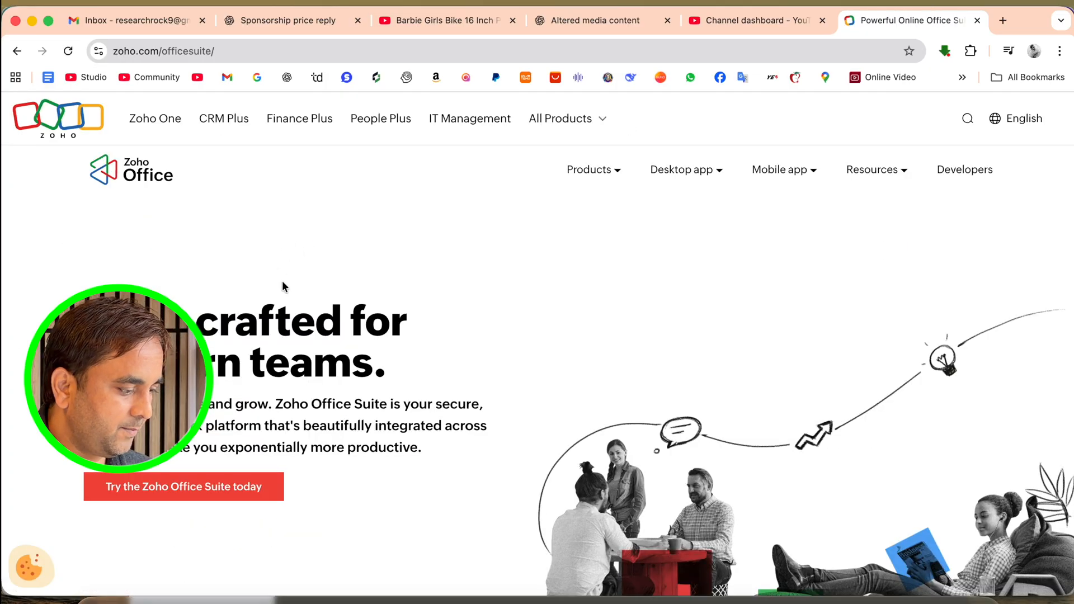
pyautogui.moveTo(205, 320); pyautogui.dragTo(387, 362)
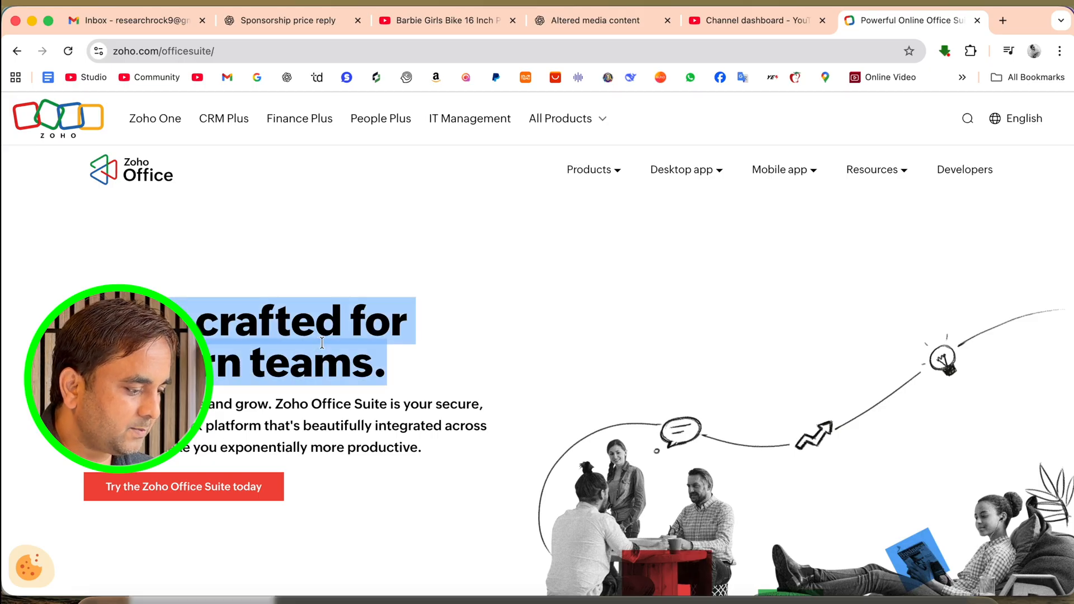
pyautogui.scroll(-3)
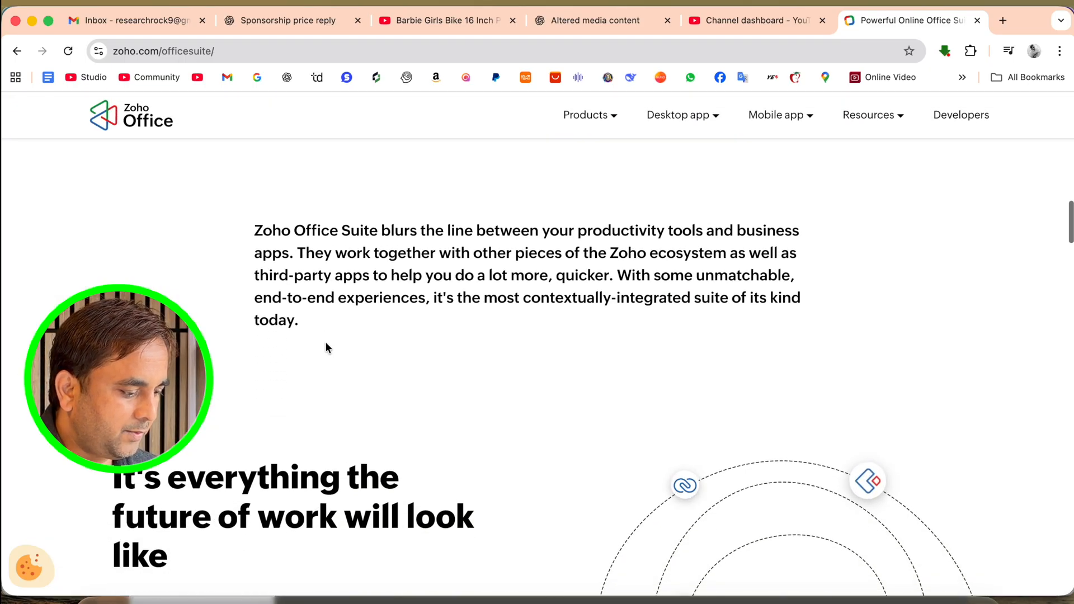
pyautogui.scroll(-3)
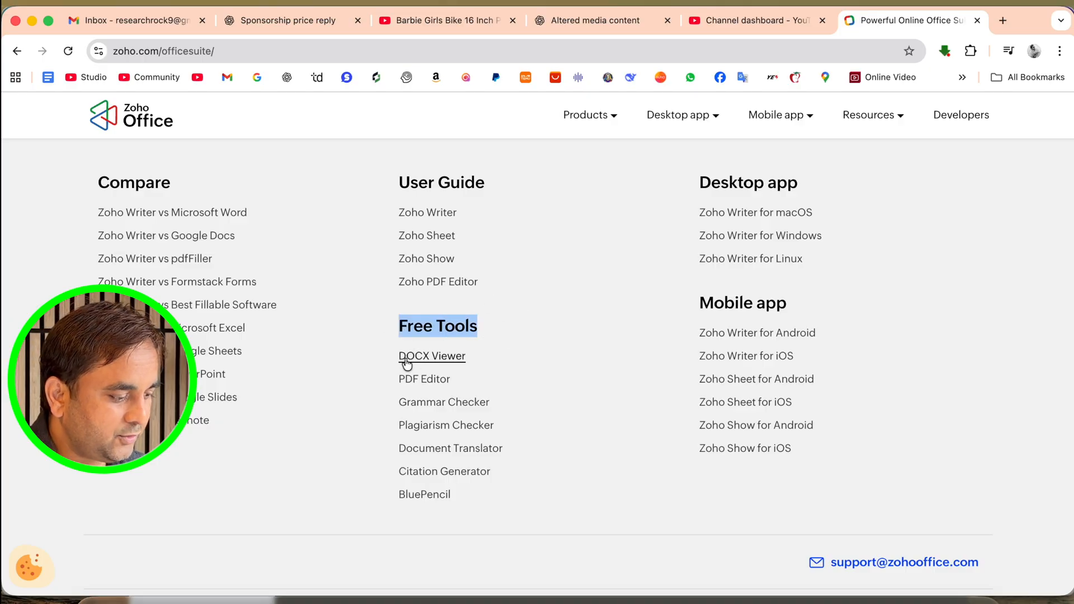
pyautogui.moveTo(564, 405)
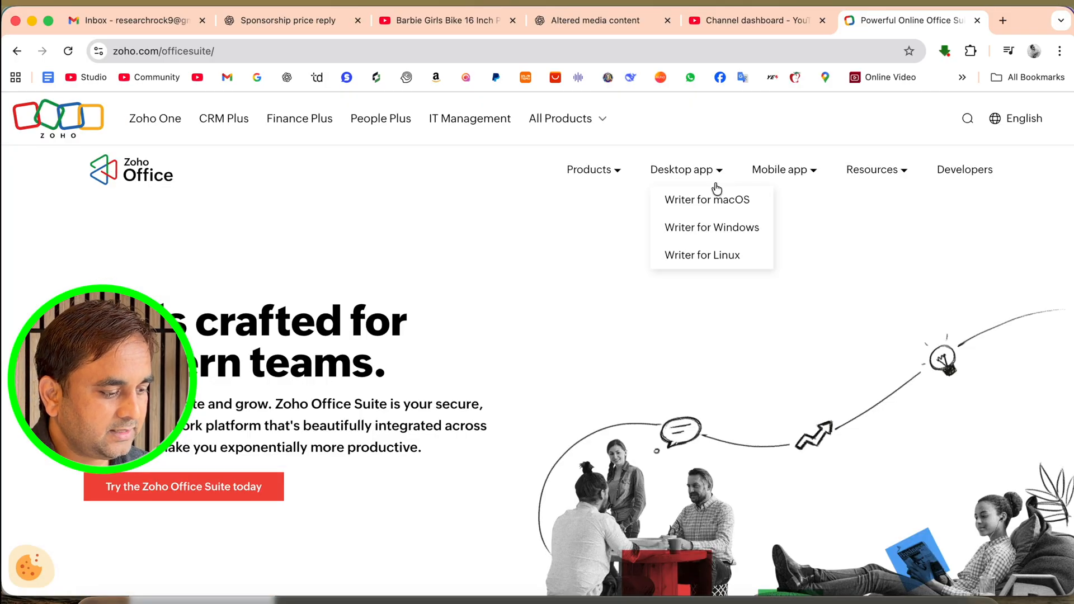
# From the Writer for macOS page, download the Apple Silicon (All M-series) build and dismiss the updates form.
pyautogui.click(711, 227)
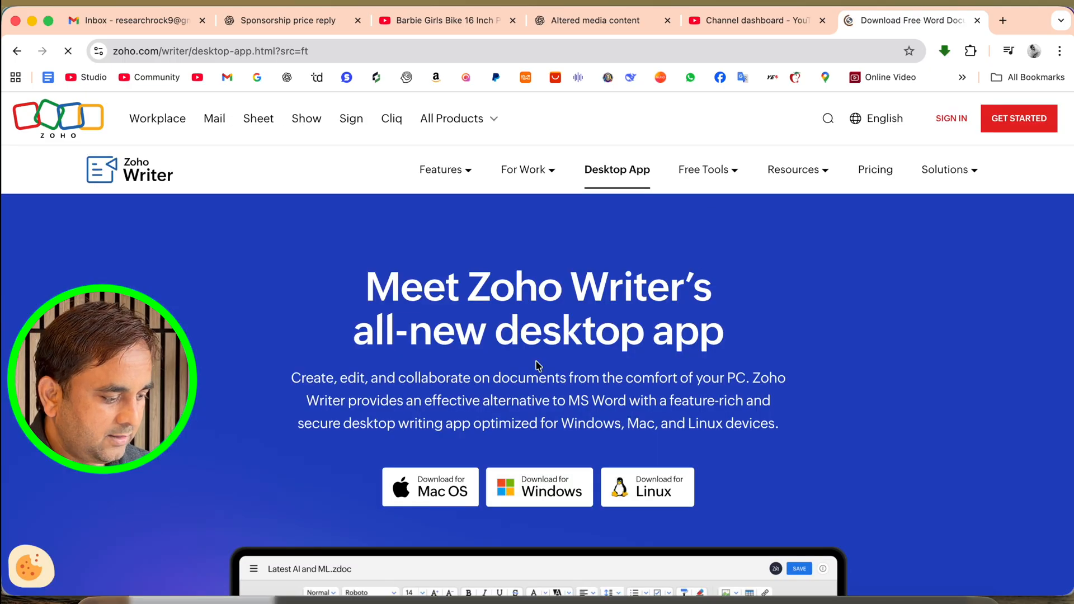
pyautogui.scroll(-3)
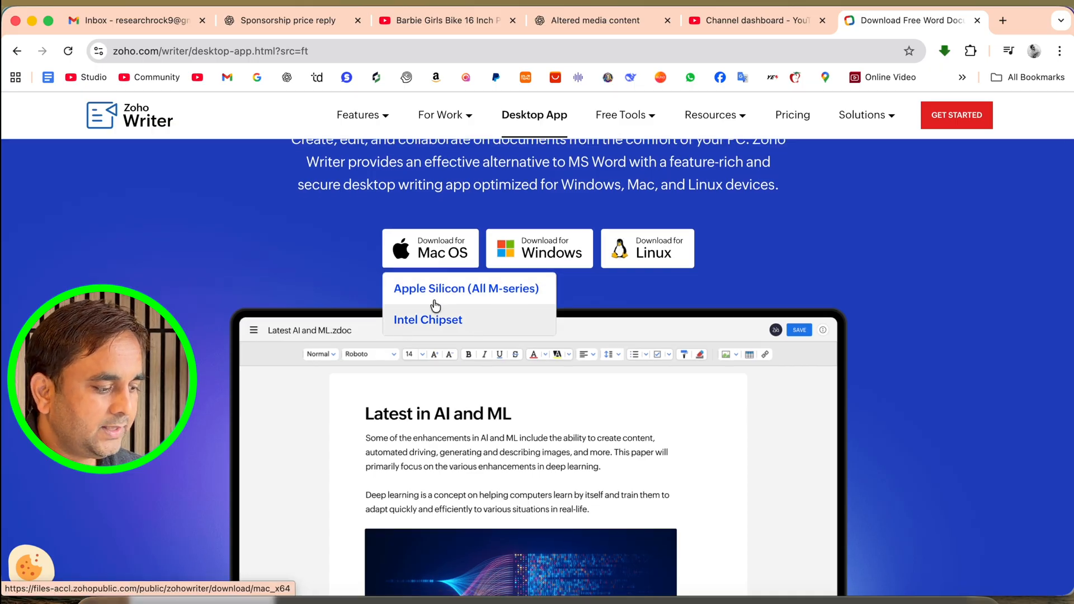
pyautogui.click(466, 287)
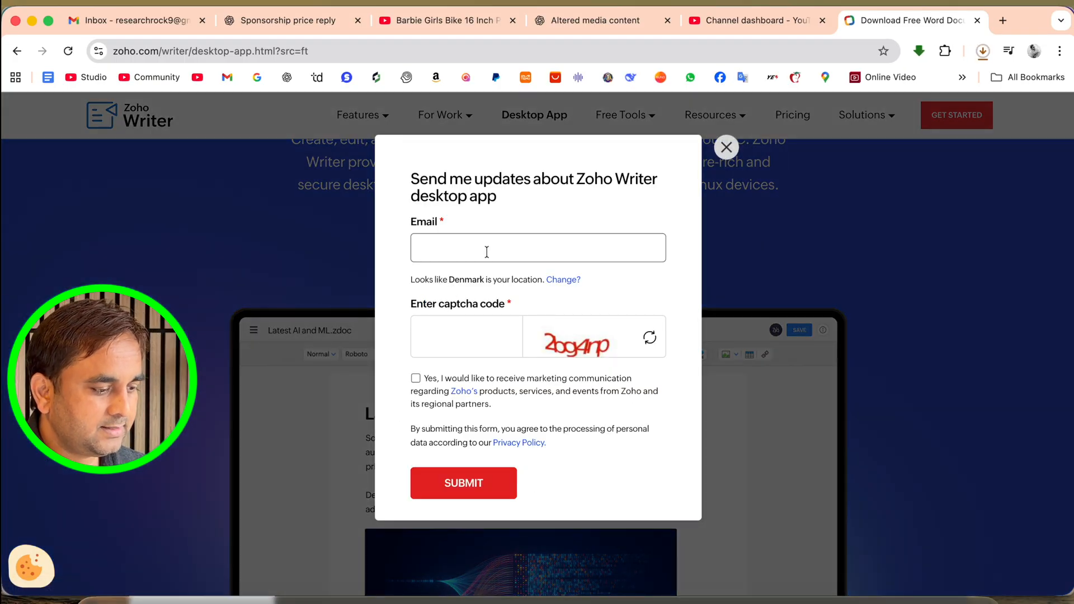
pyautogui.click(982, 50)
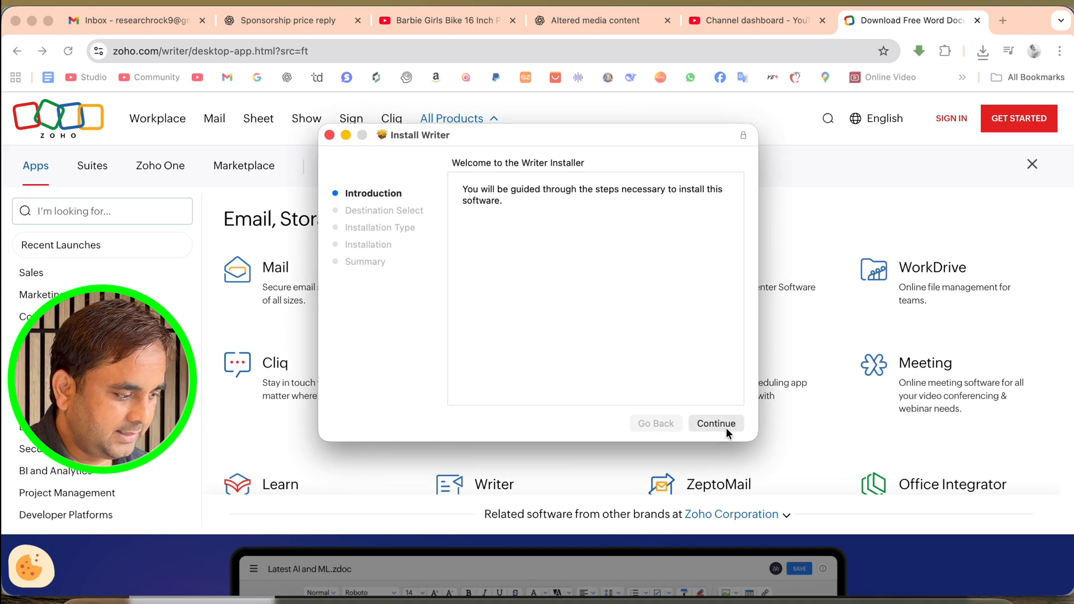
# Run the Writer installer through Continue, authorize Install Software, and close it after success.
pyautogui.click(715, 422)
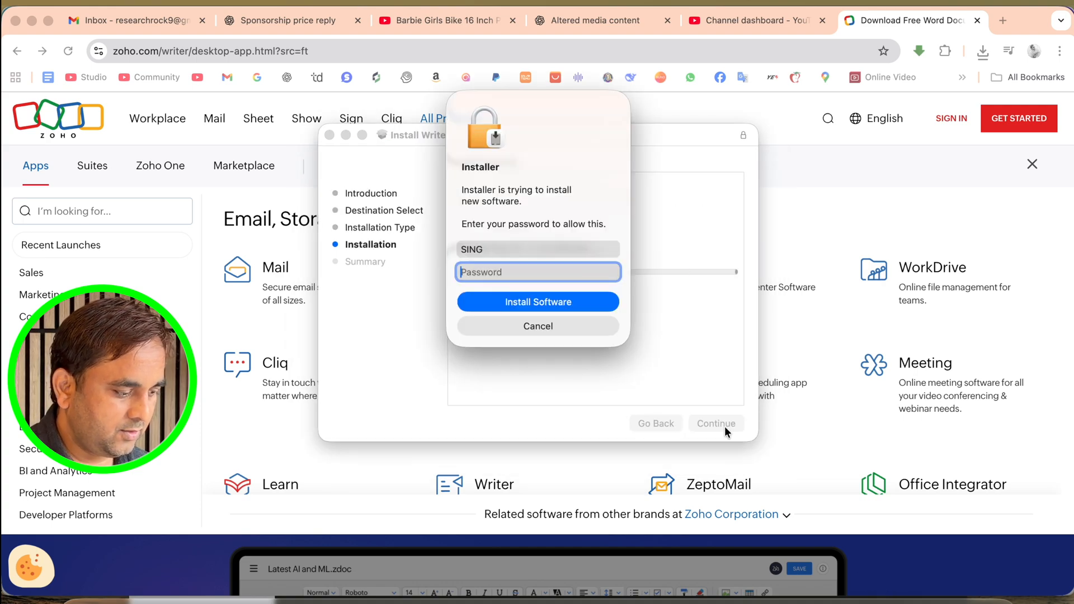
pyautogui.click(538, 302)
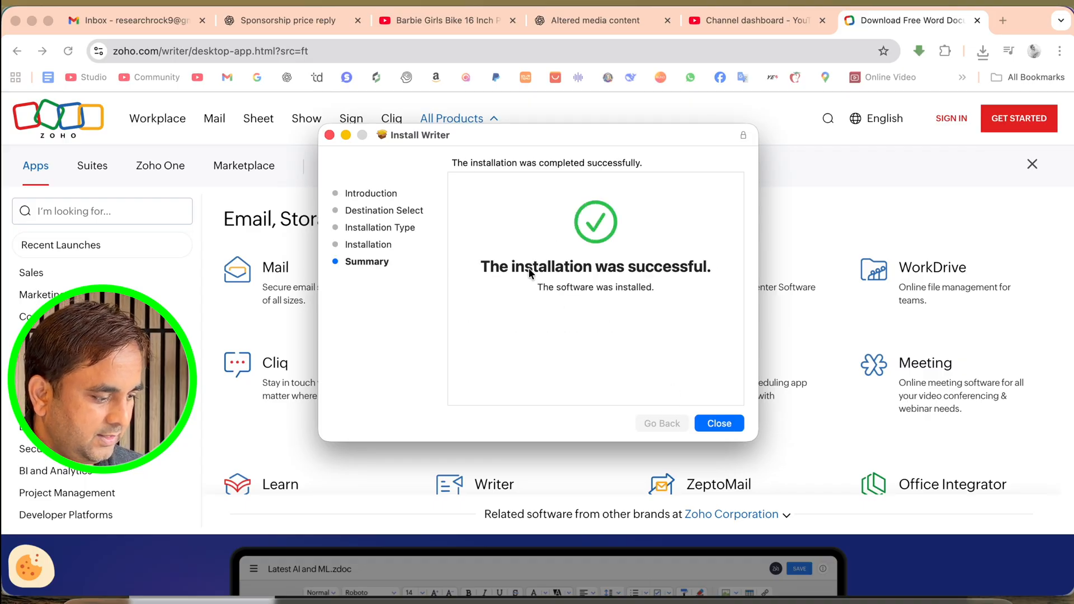
pyautogui.click(718, 423)
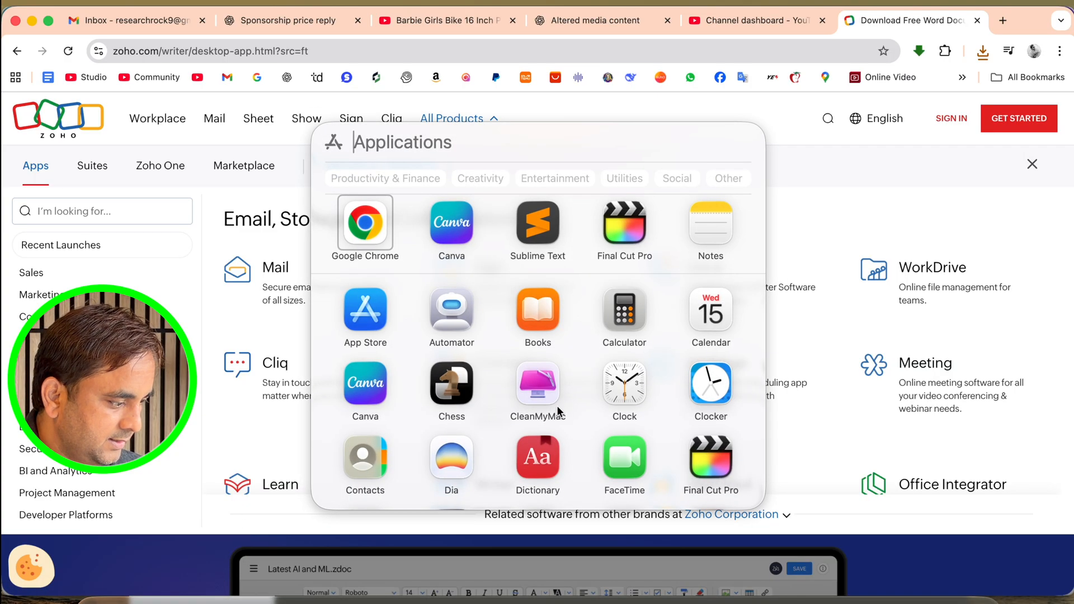
# Enter a username, keep English (EN) and Global Server, and confirm the first-launch setup.
pyautogui.write('sing')
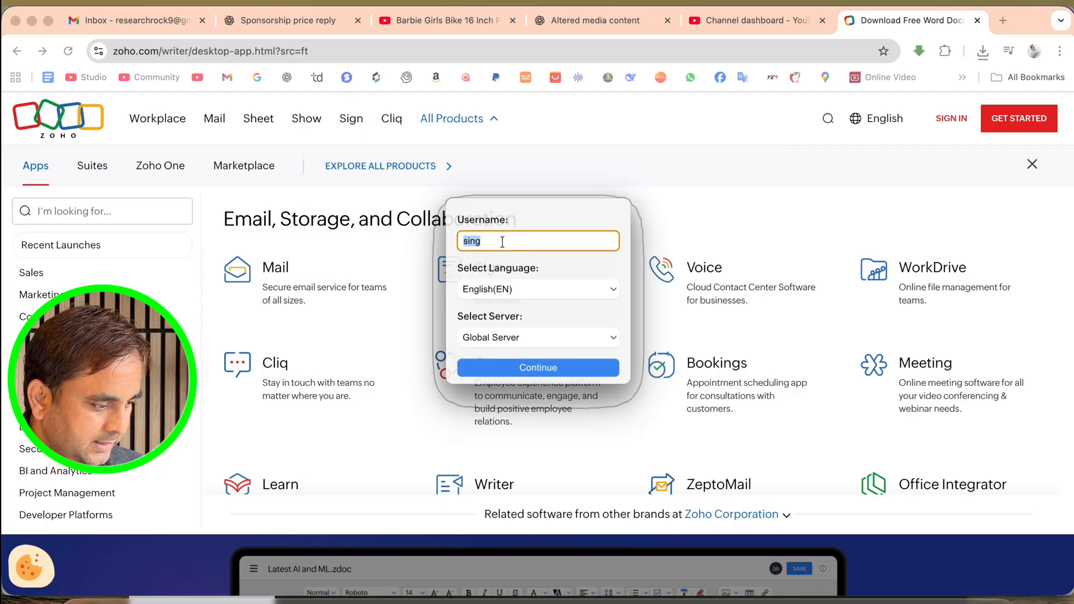
pyautogui.write('Research Rocks')
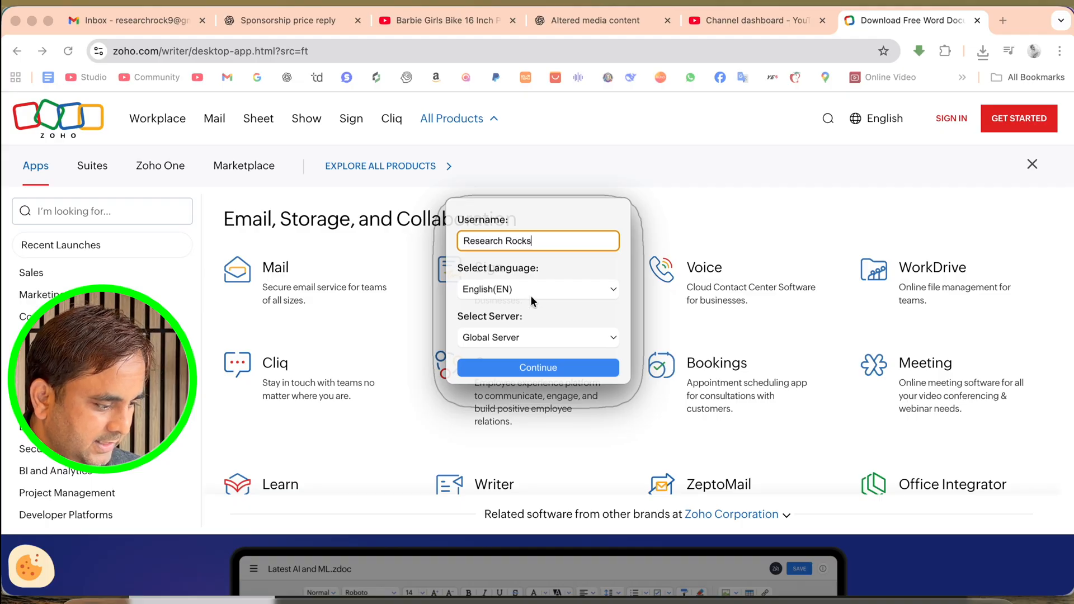
pyautogui.click(538, 288)
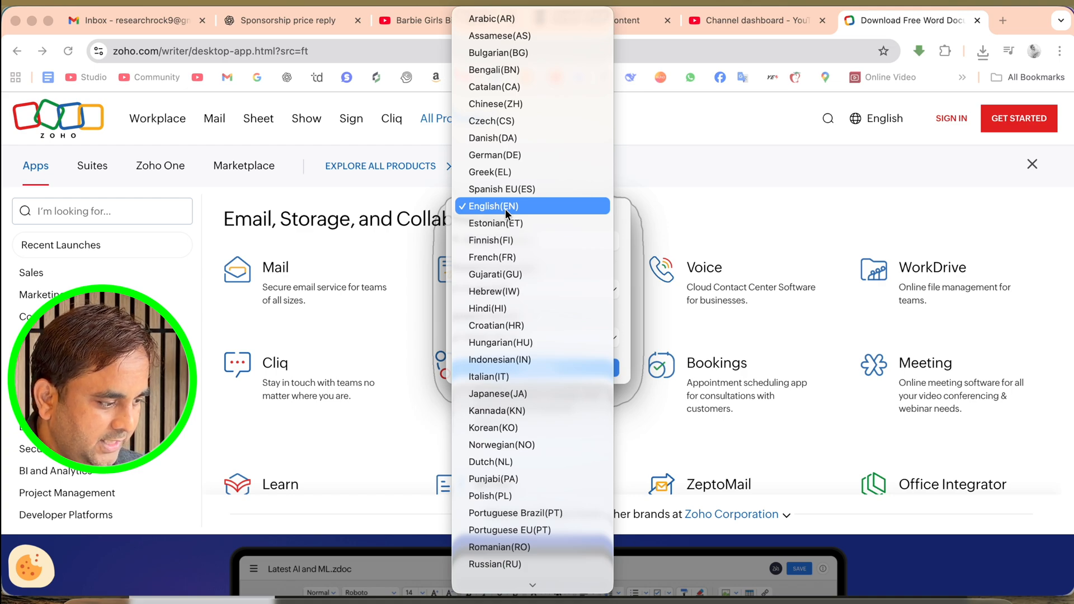
pyautogui.click(493, 206)
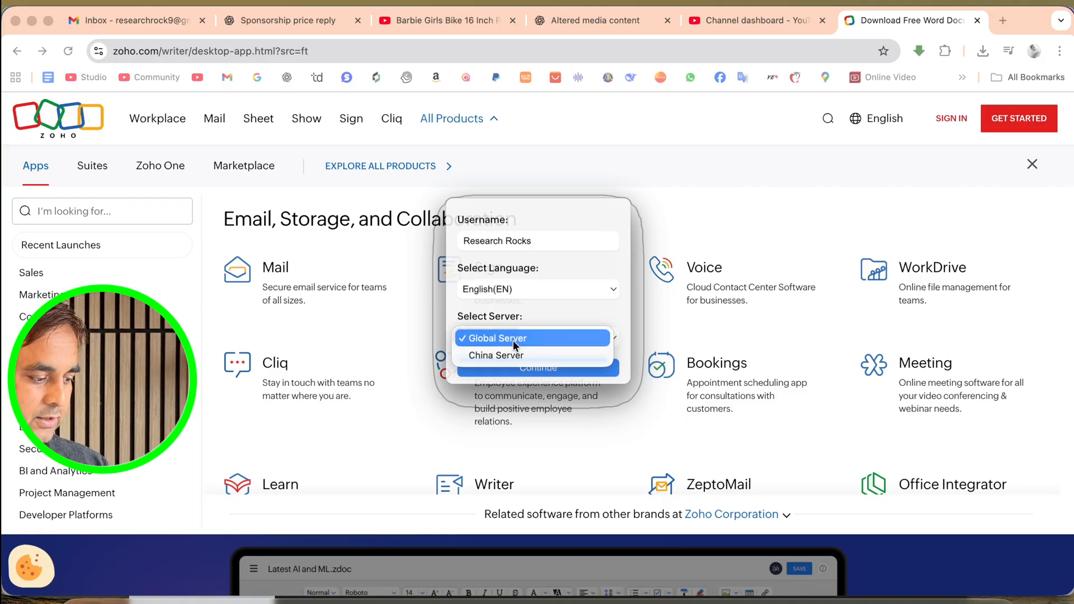
pyautogui.click(495, 337)
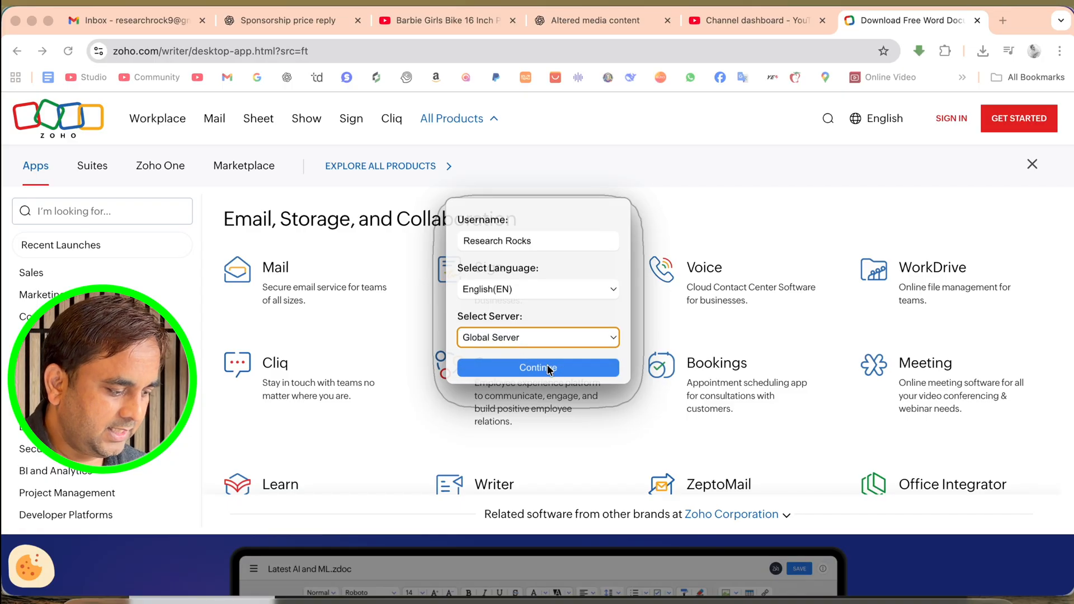
pyautogui.click(538, 368)
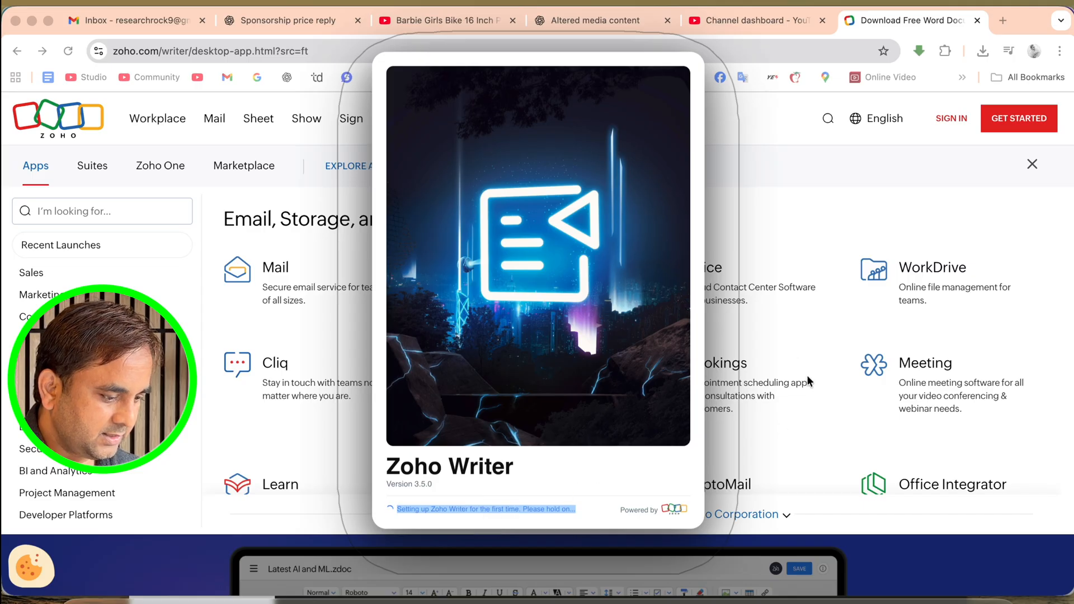
pyautogui.moveTo(633, 379)
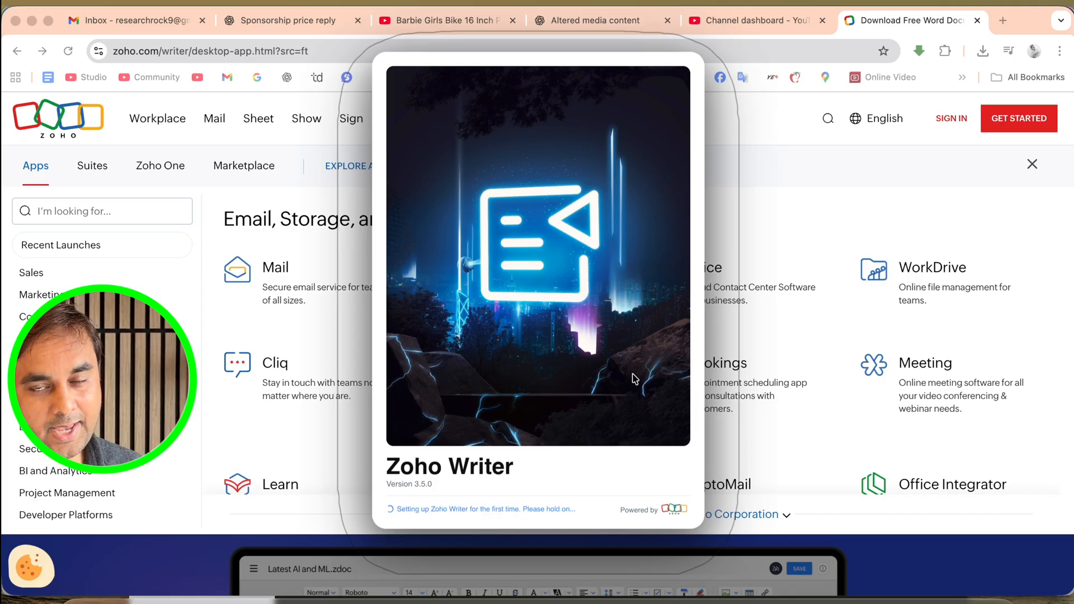
pyautogui.doubleClick(480, 467)
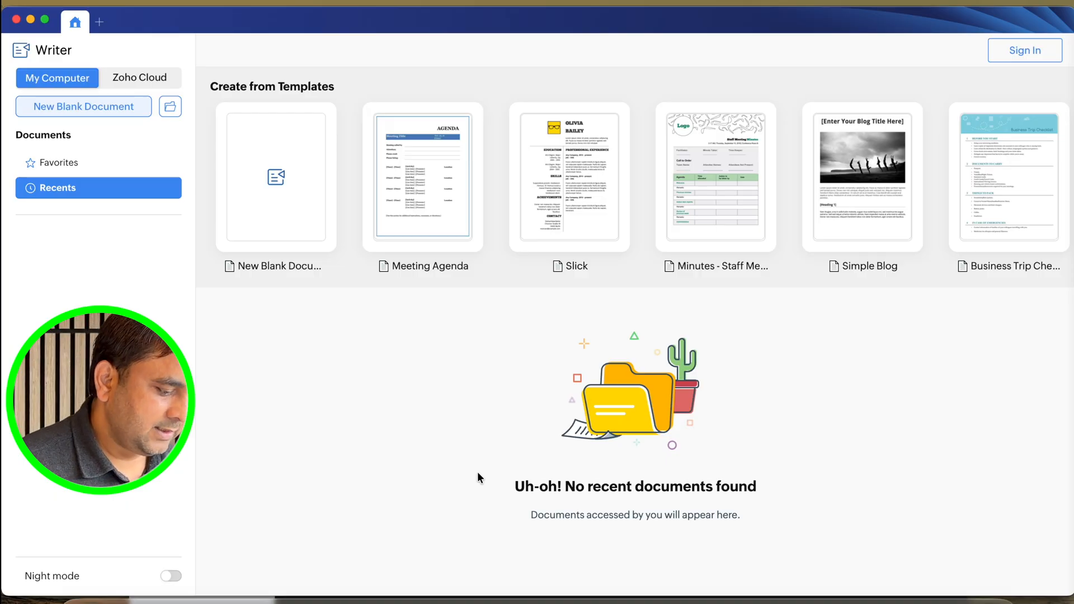
pyautogui.moveTo(499, 343)
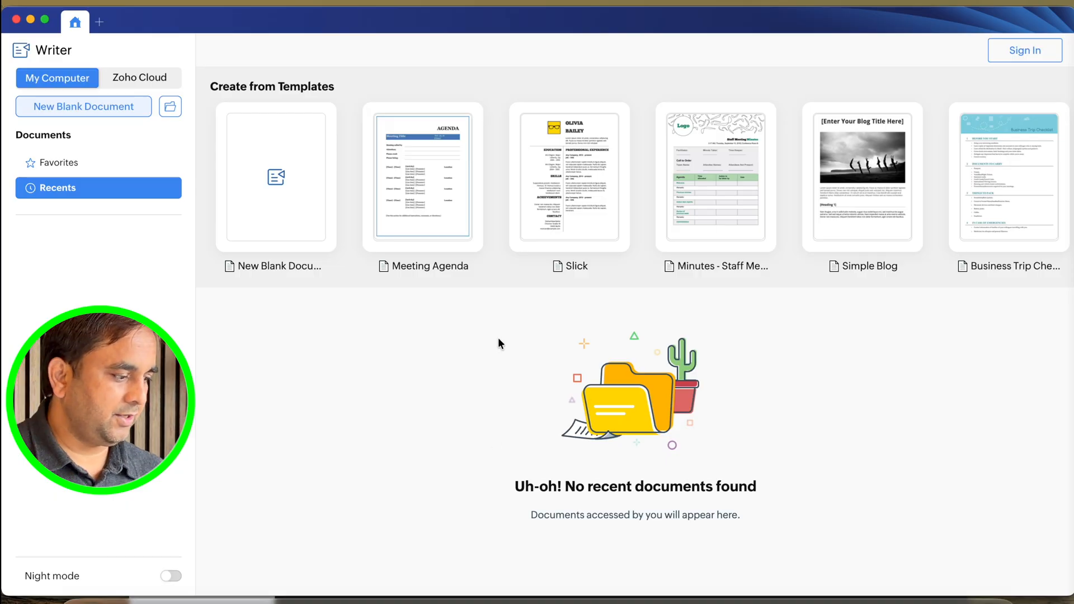
pyautogui.moveTo(81, 85)
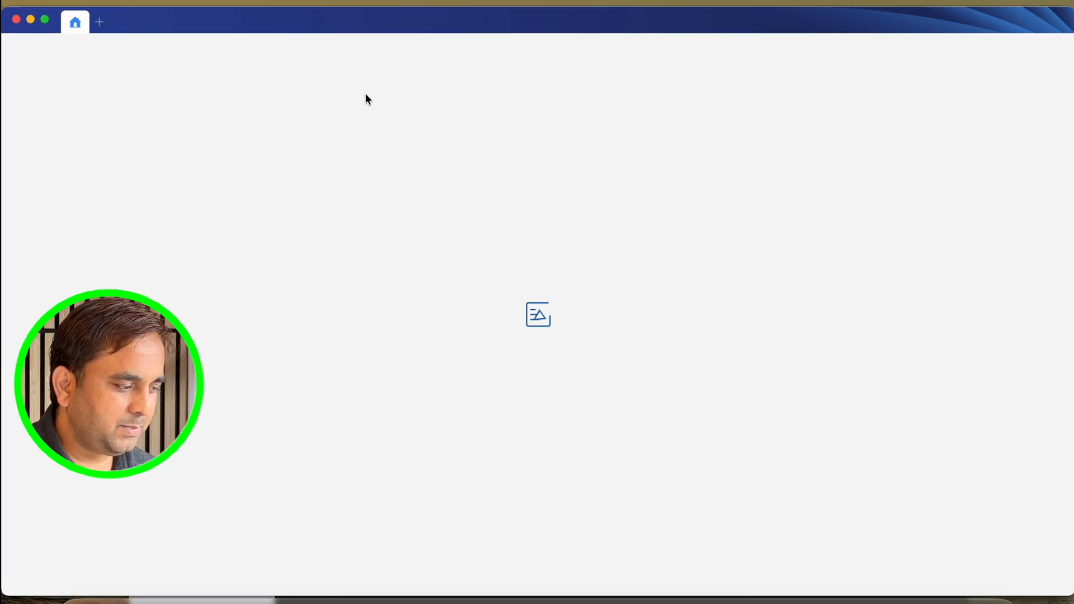
# Create a new blank document from the Writer home screen.
pyautogui.click(538, 314)
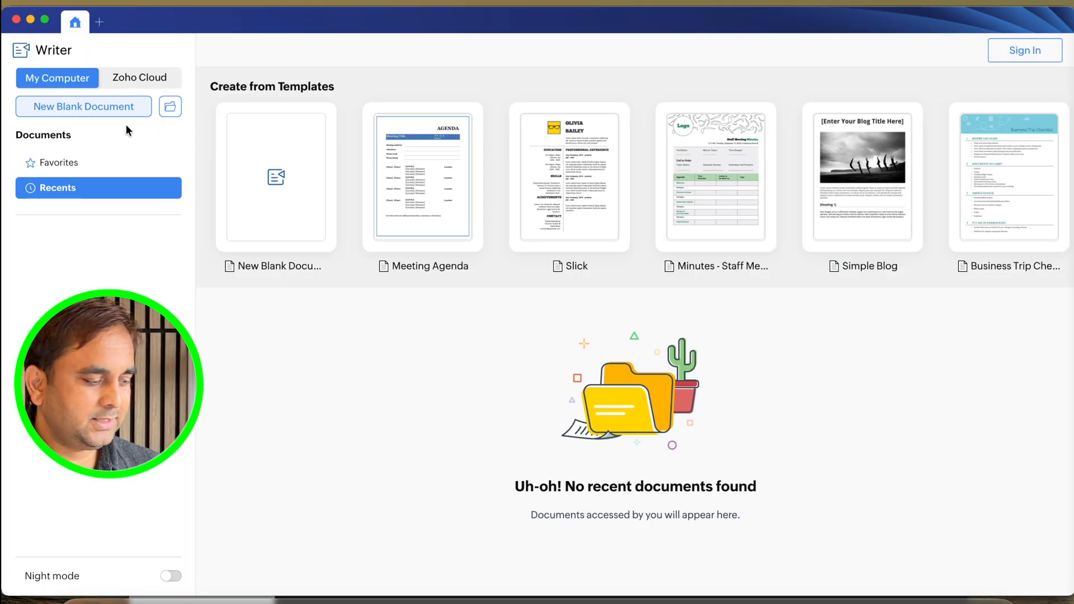
pyautogui.moveTo(276, 177)
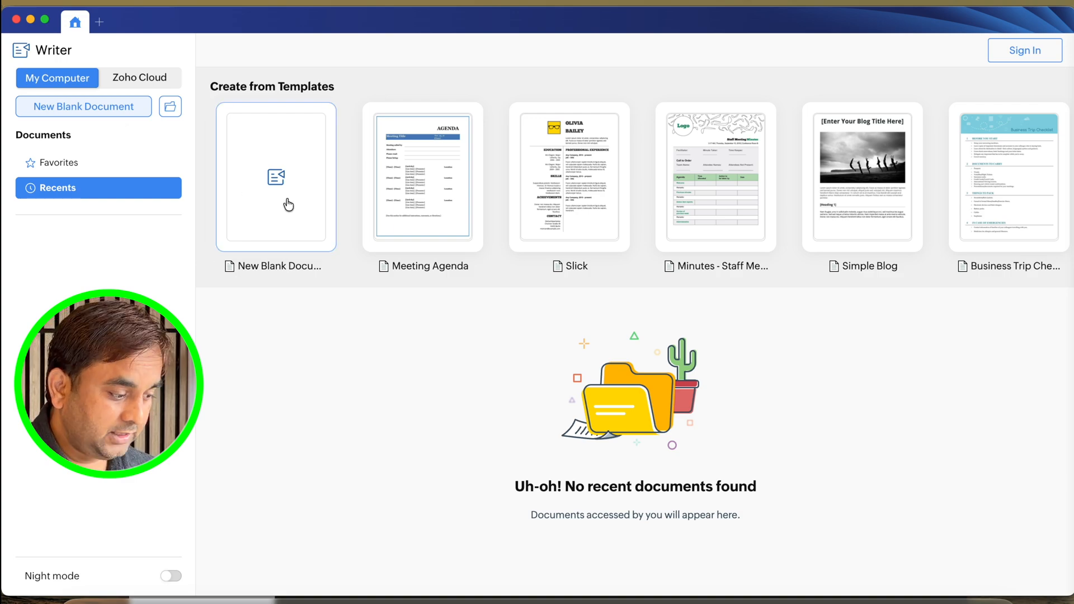
pyautogui.click(275, 178)
pyautogui.write('Hello')
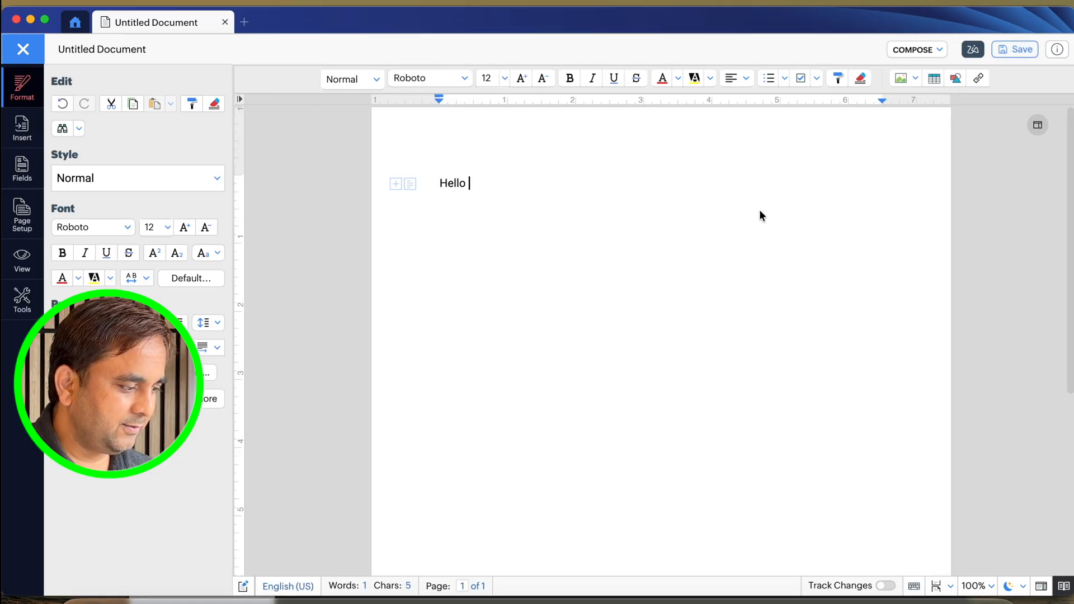
# Show the Tools panel, then start saving the untitled document from the toolbar.
pyautogui.click(21, 169)
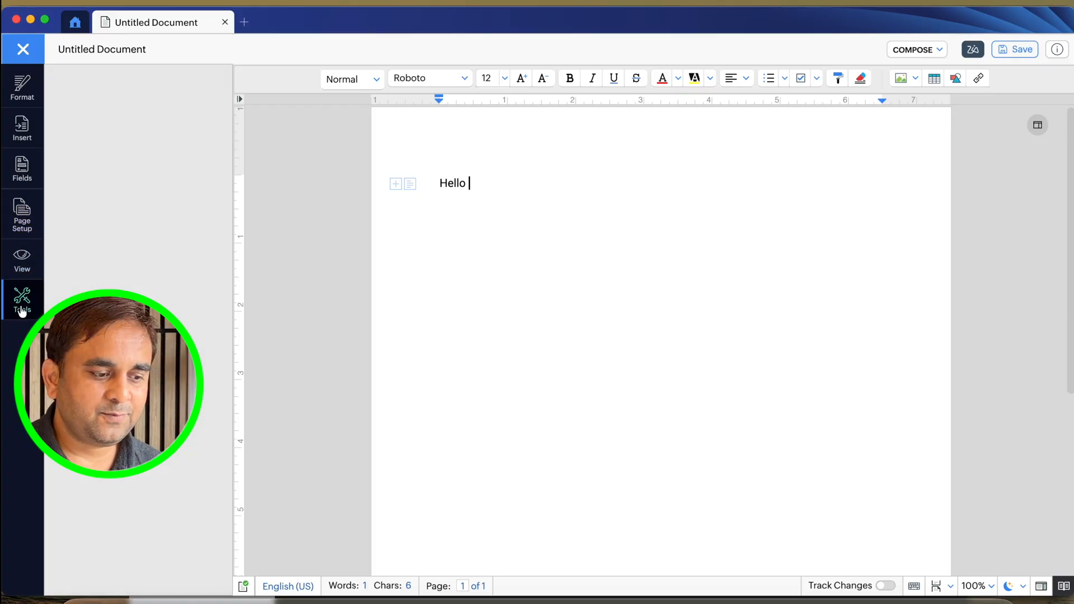
pyautogui.click(21, 301)
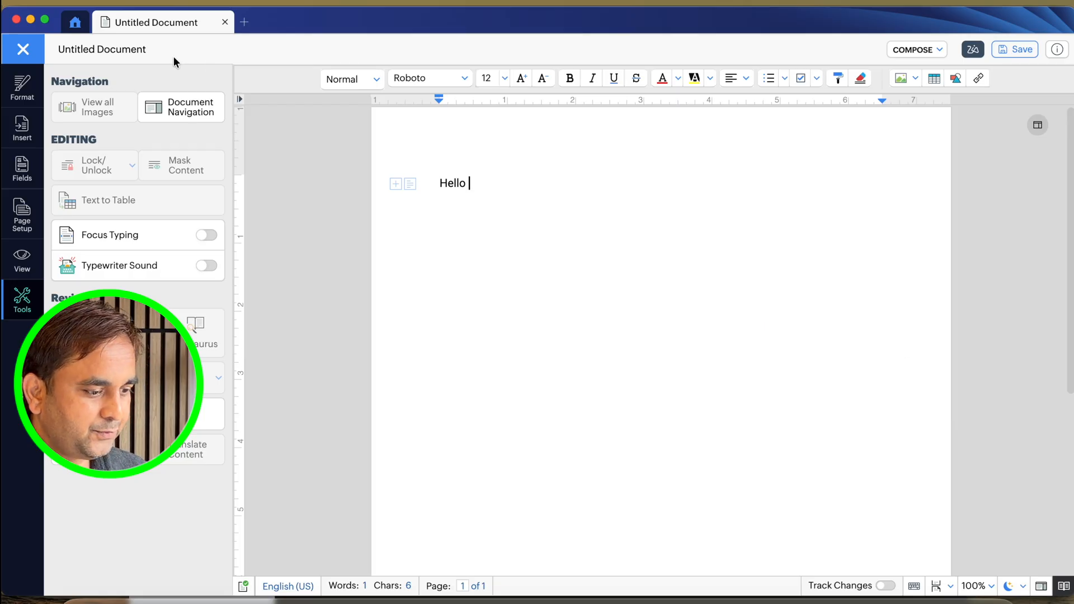
pyautogui.click(1020, 49)
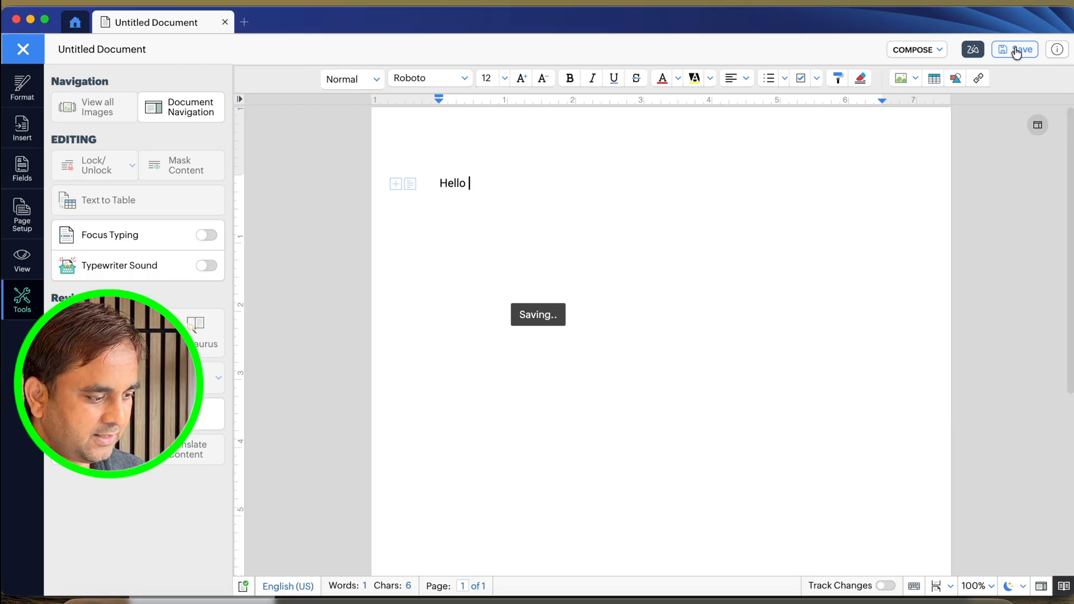
pyautogui.click(1015, 50)
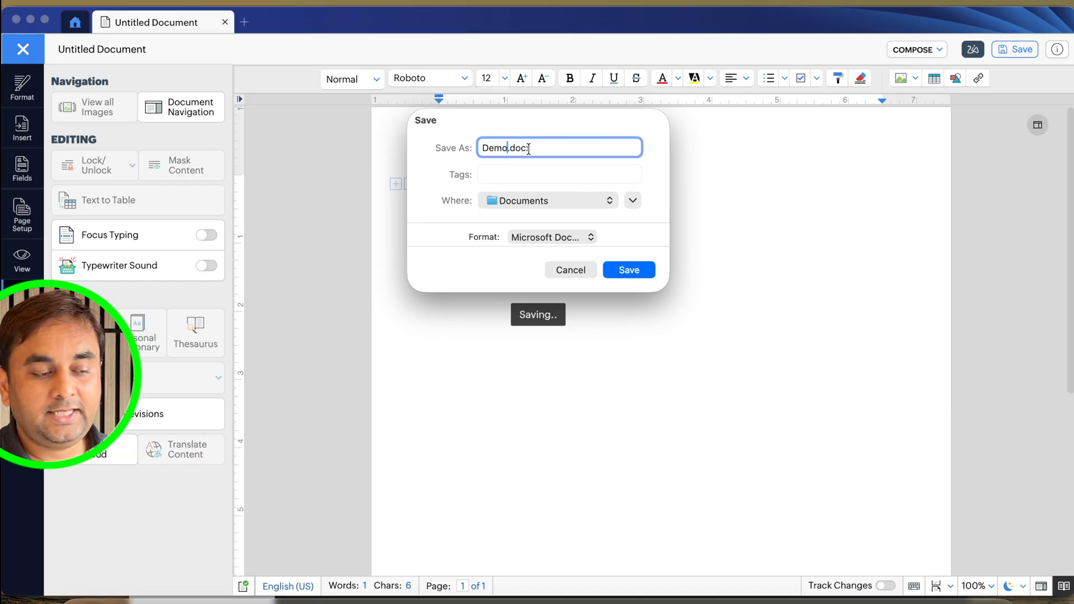
# Choose Documents as the save location for Demo.docx.
pyautogui.click(546, 200)
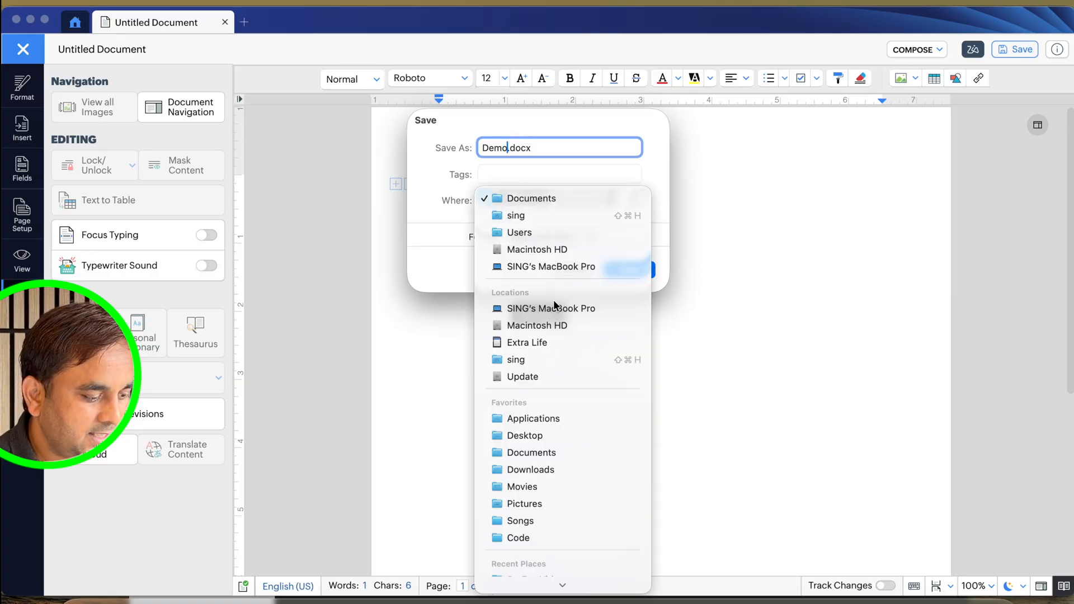
pyautogui.click(630, 268)
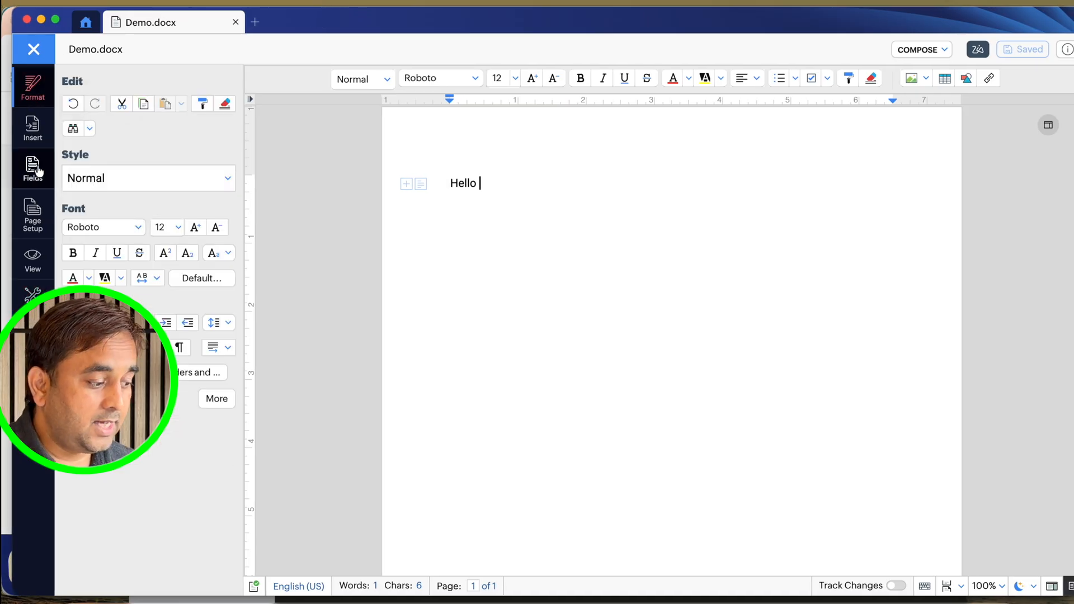
# Browse the Insert, View and Tools panels, return to formatting, and type "Hello".
pyautogui.click(32, 130)
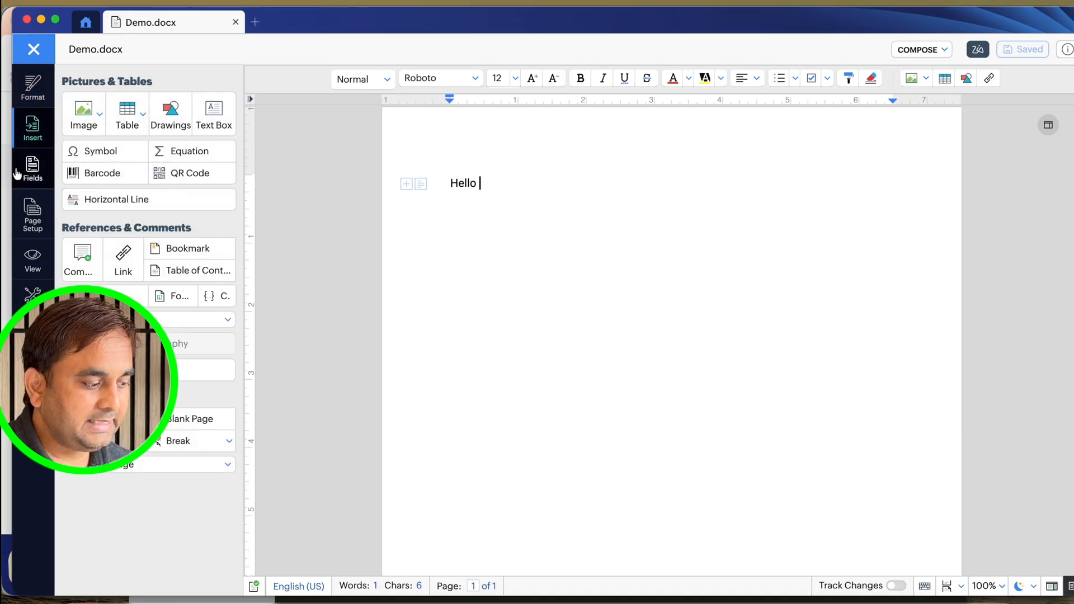
pyautogui.click(32, 258)
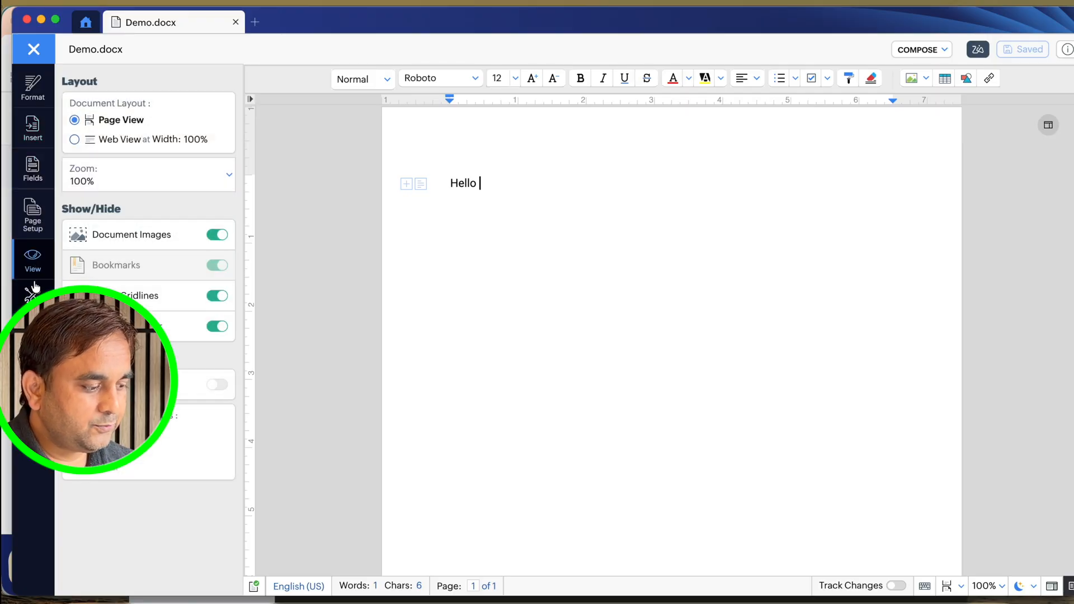
pyautogui.click(33, 293)
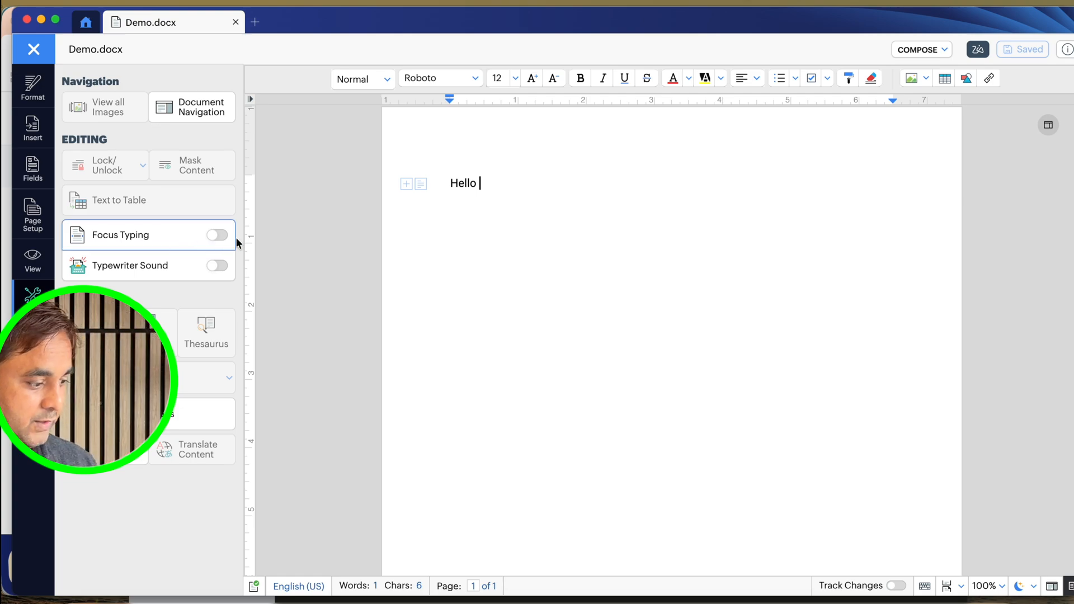
pyautogui.click(32, 129)
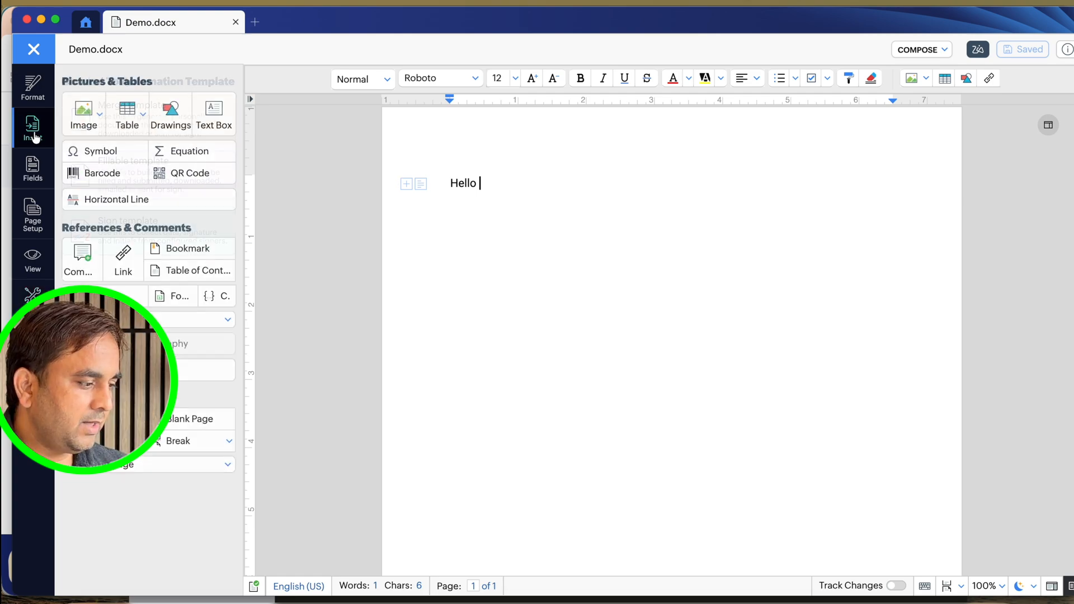
pyautogui.click(32, 87)
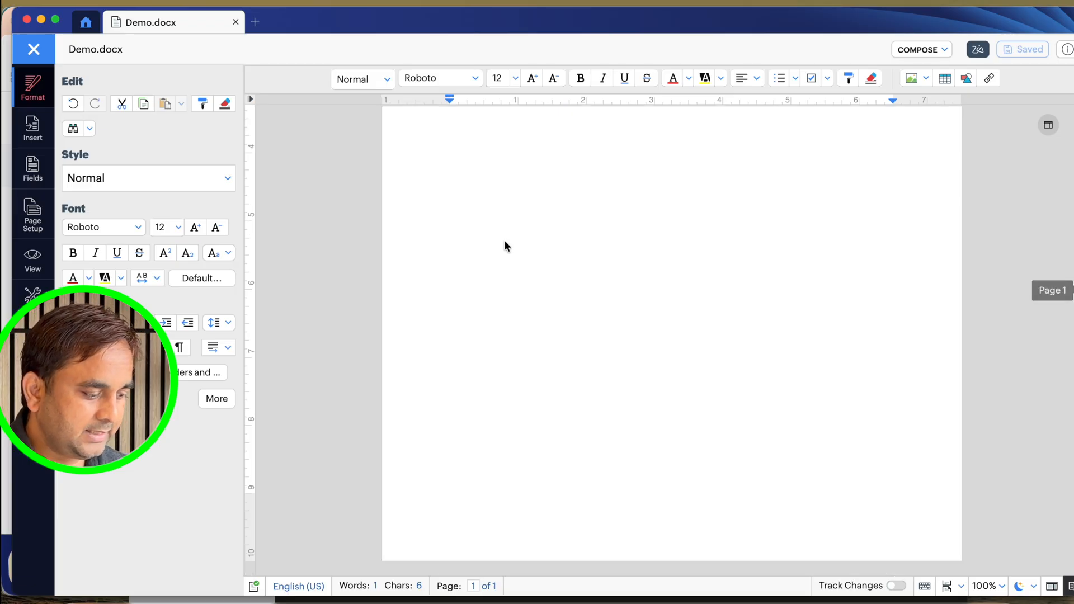
pyautogui.write('Hello')
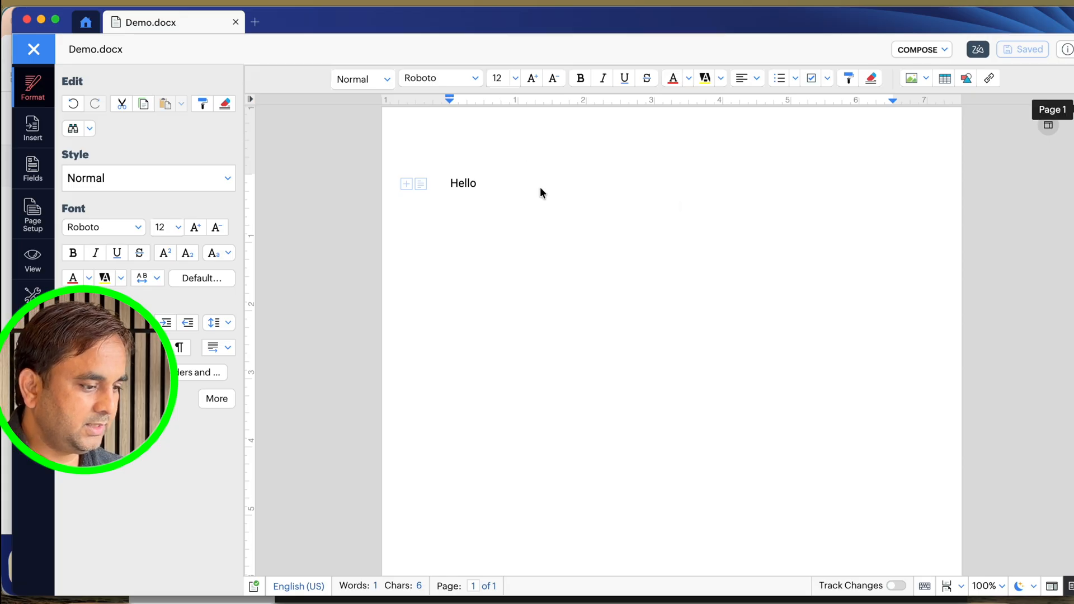
# Insert a 3-column, 3-row table after "Hello".
pyautogui.click(477, 182)
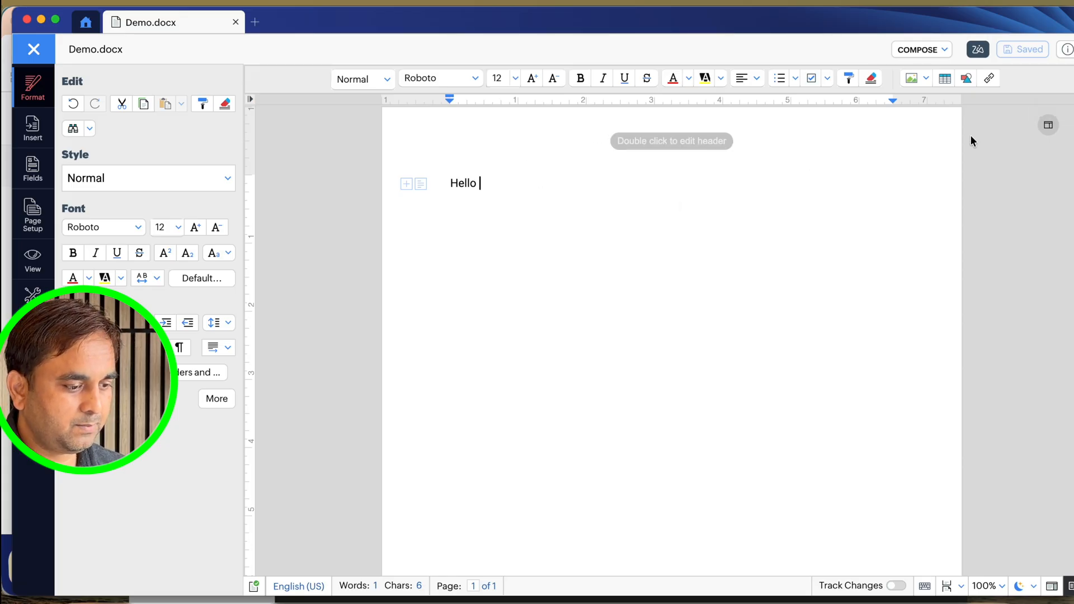
pyautogui.click(944, 77)
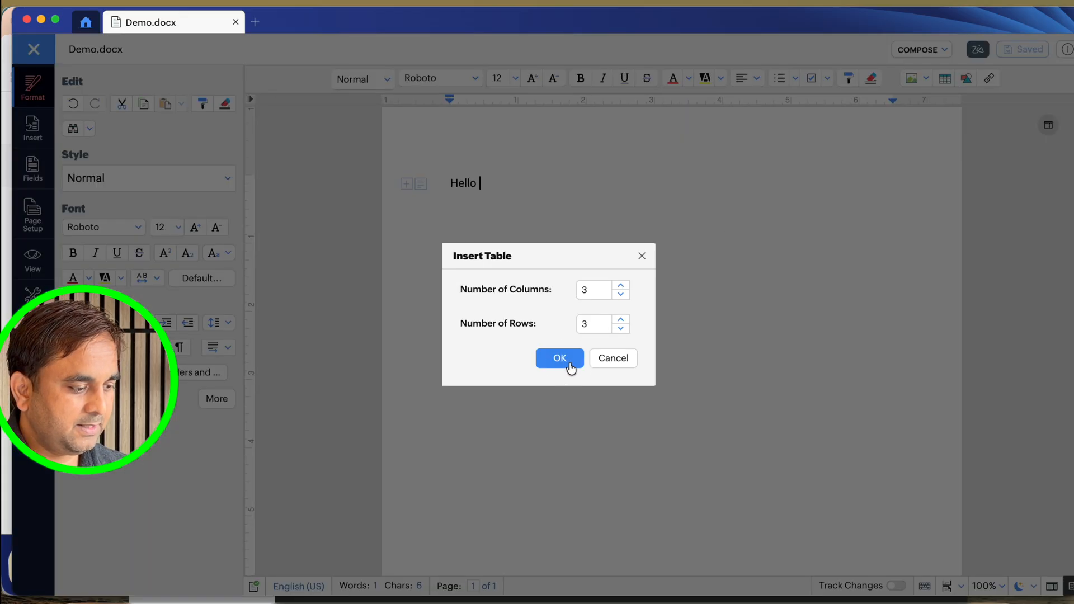
pyautogui.click(559, 358)
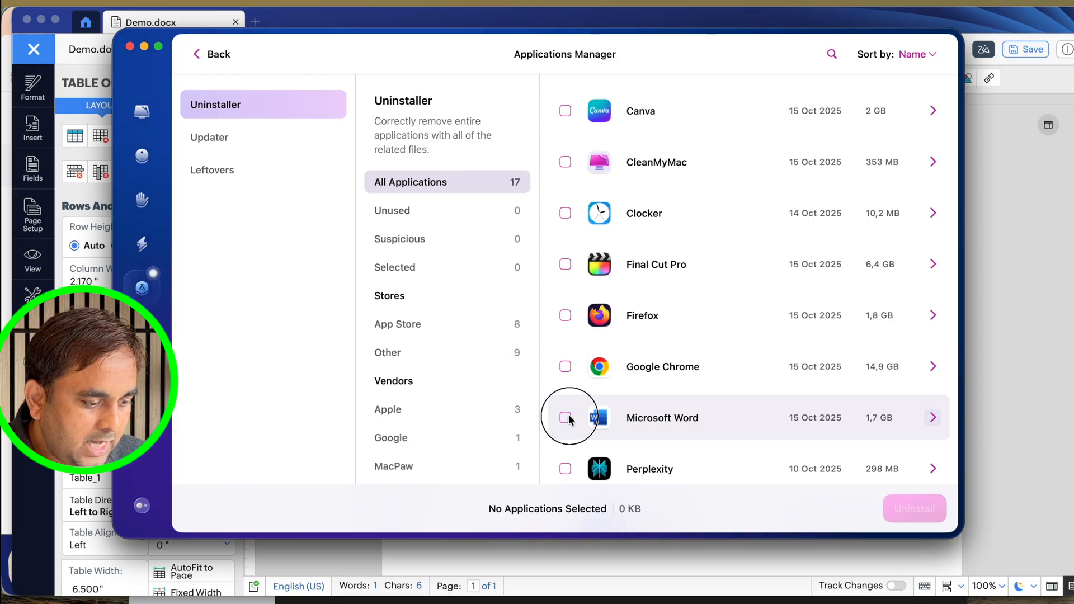
# Mark Microsoft Word for removal, uninstall it, and quit Word so removal proceeds.
pyautogui.click(565, 417)
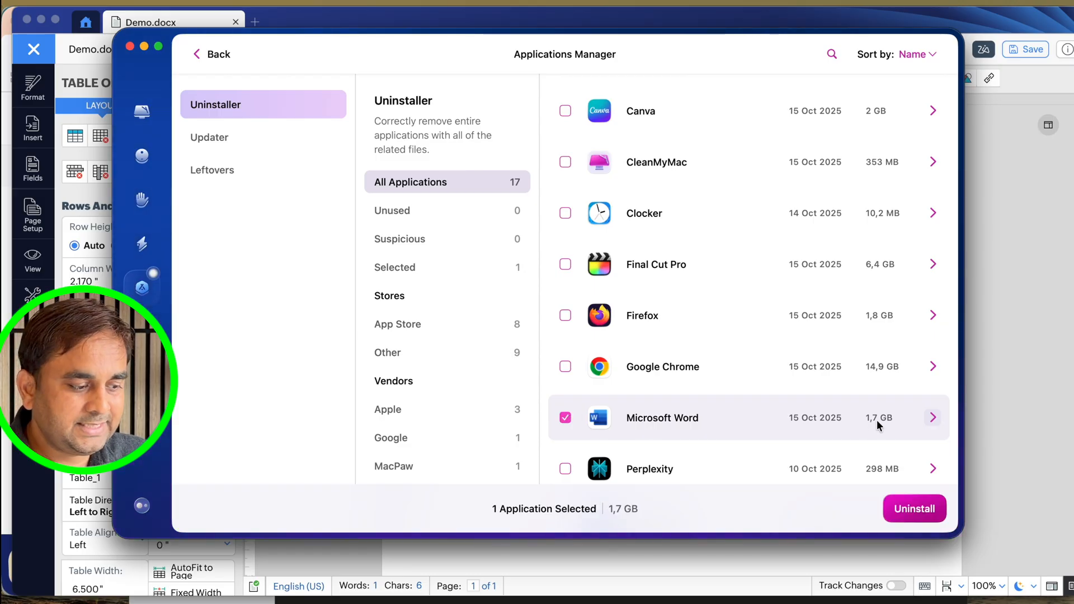
pyautogui.scroll(-3)
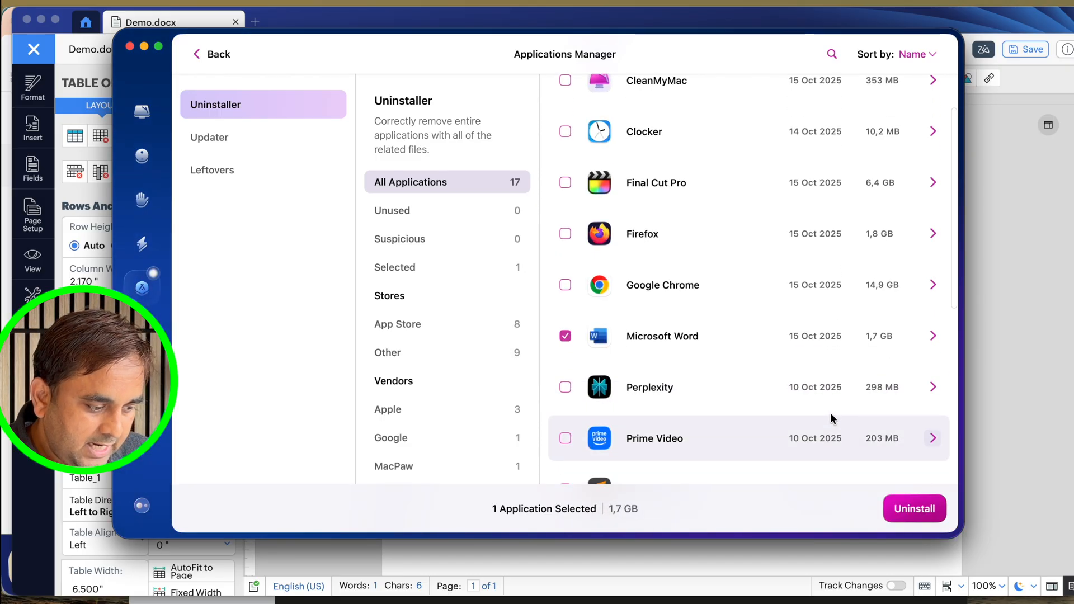
pyautogui.scroll(-3)
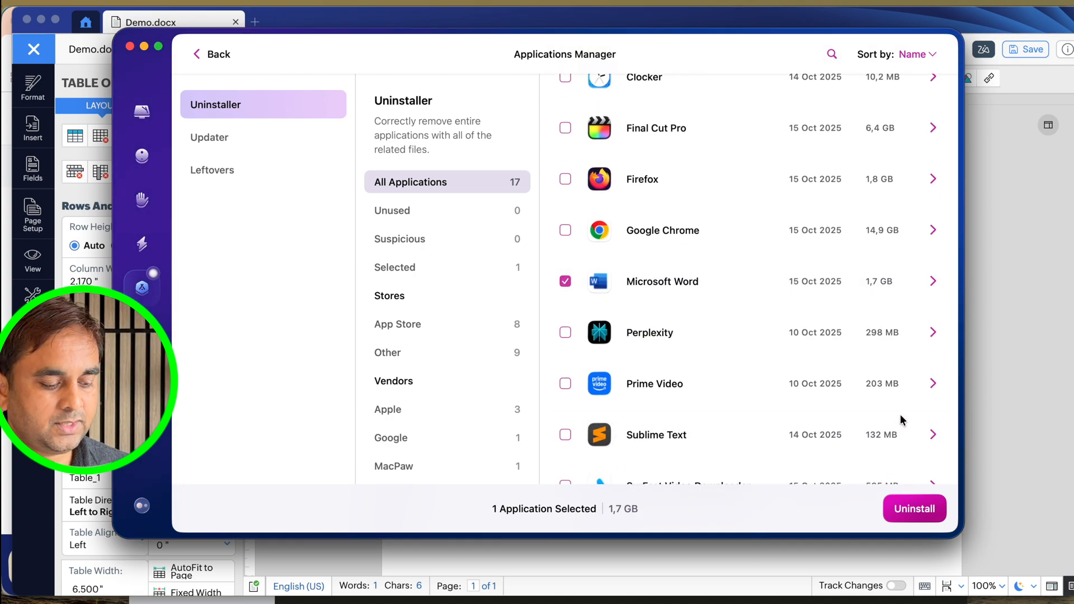
pyautogui.click(914, 508)
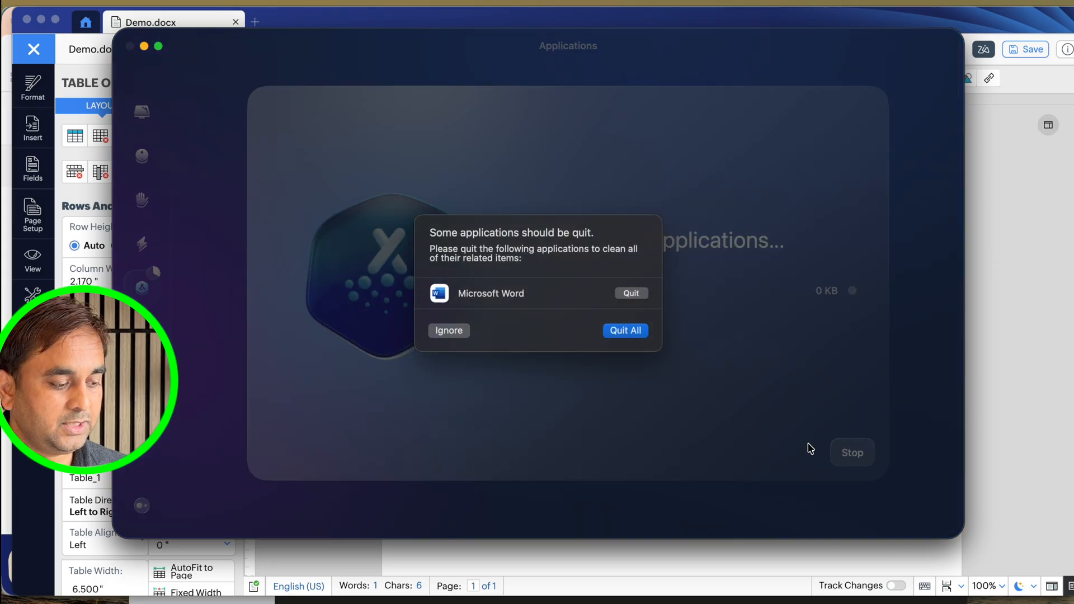
pyautogui.click(624, 330)
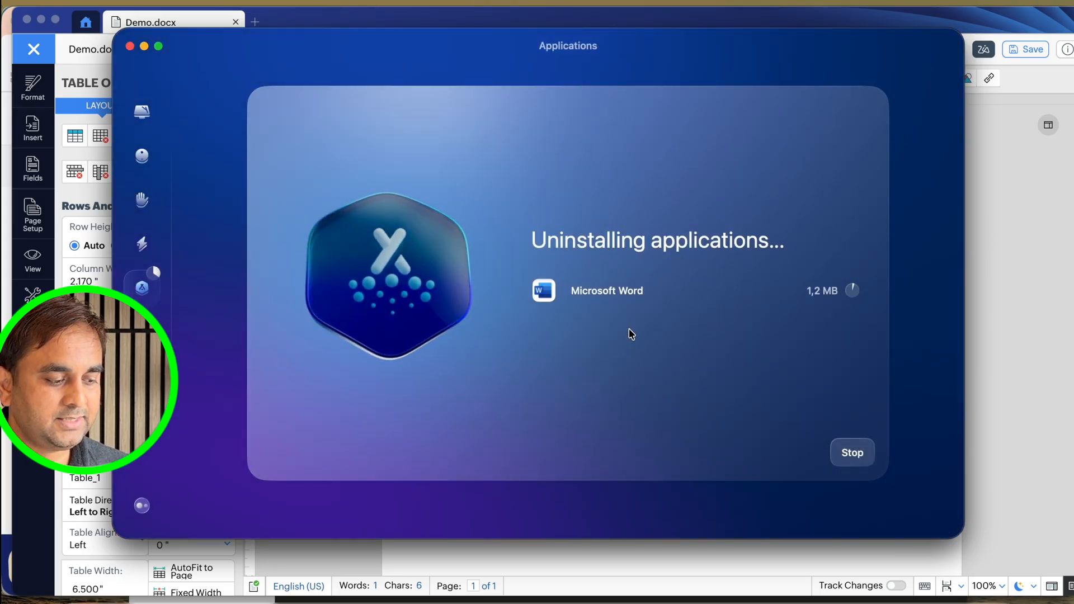